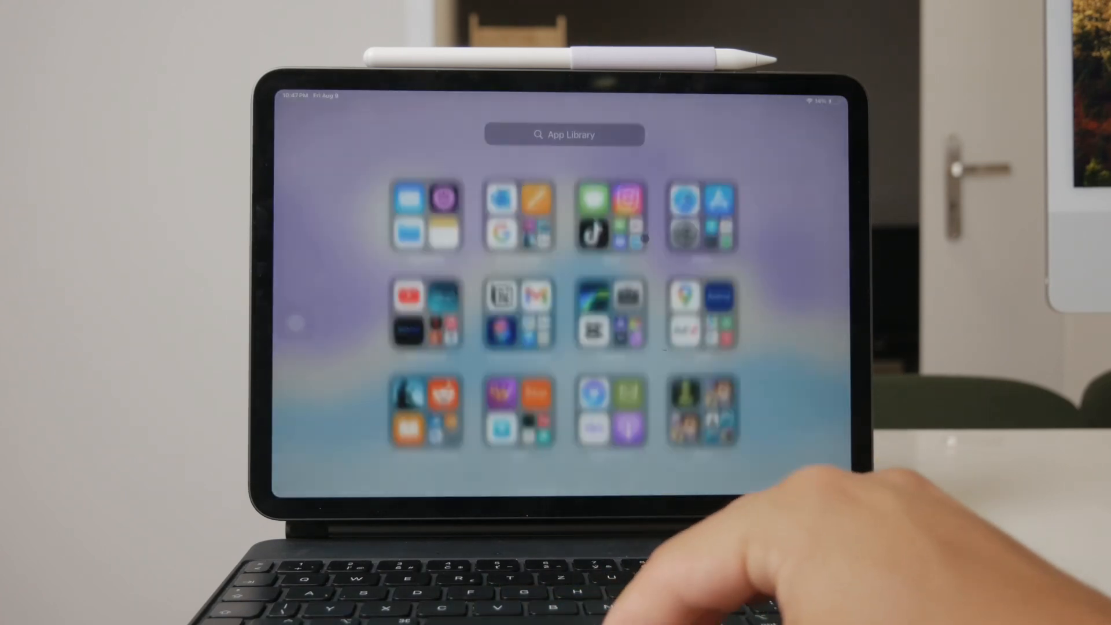
Search the App Library for 'Fil' and open the Files app
text(Fil)
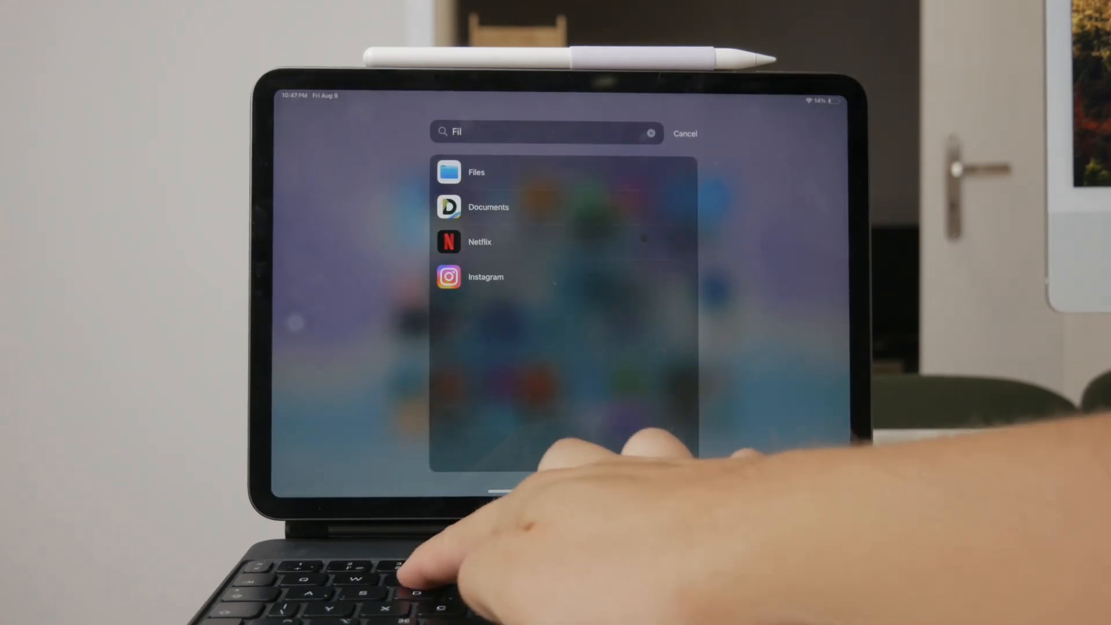
click(477, 173)
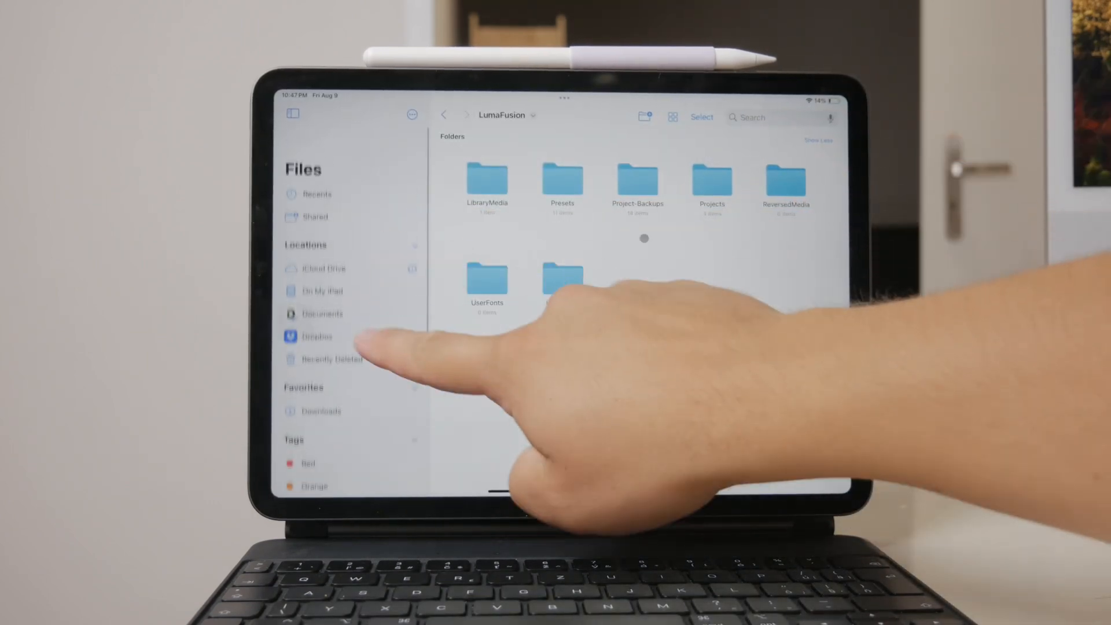
Browse the folders, images and PDFs On My iPad, then return to the App Library
click(324, 290)
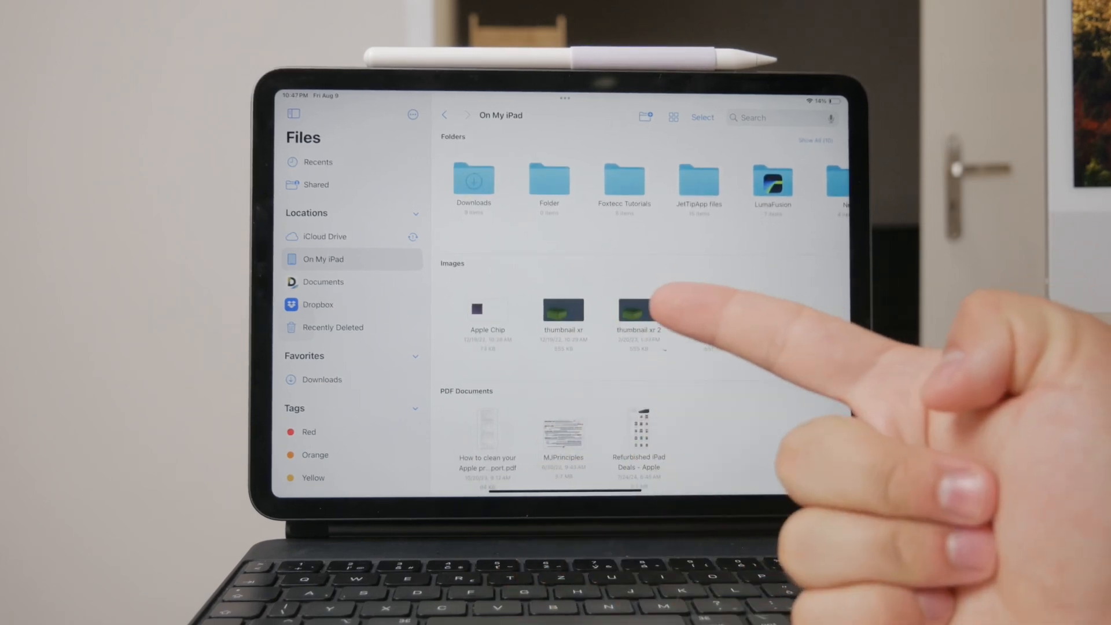
click(318, 305)
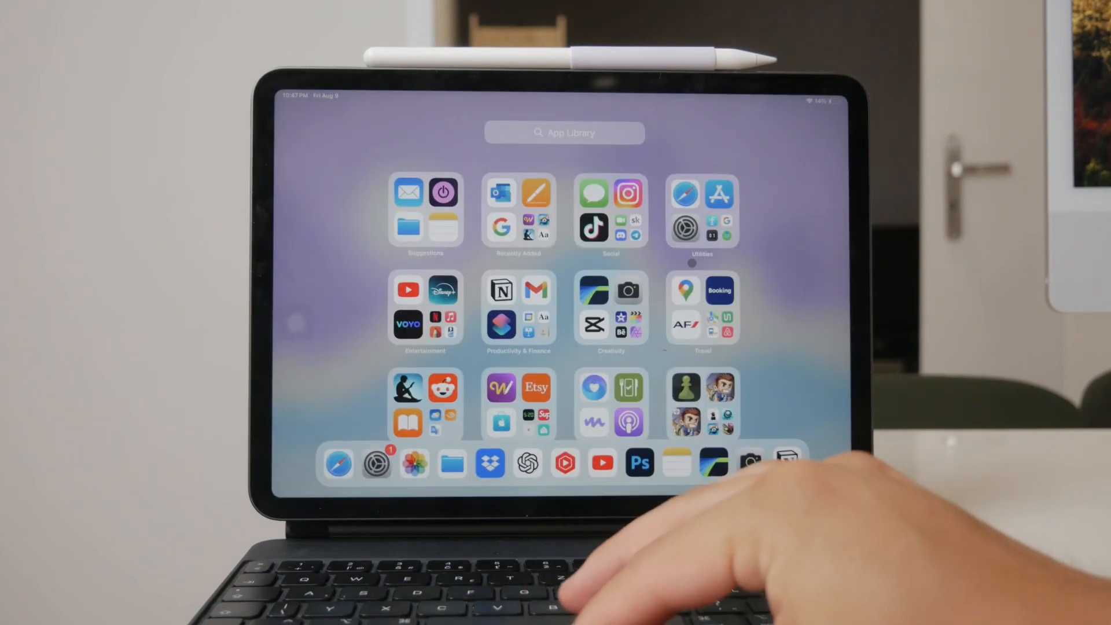
Search the App Library for 'drr' to show Dropbox and Drive
text(dr)
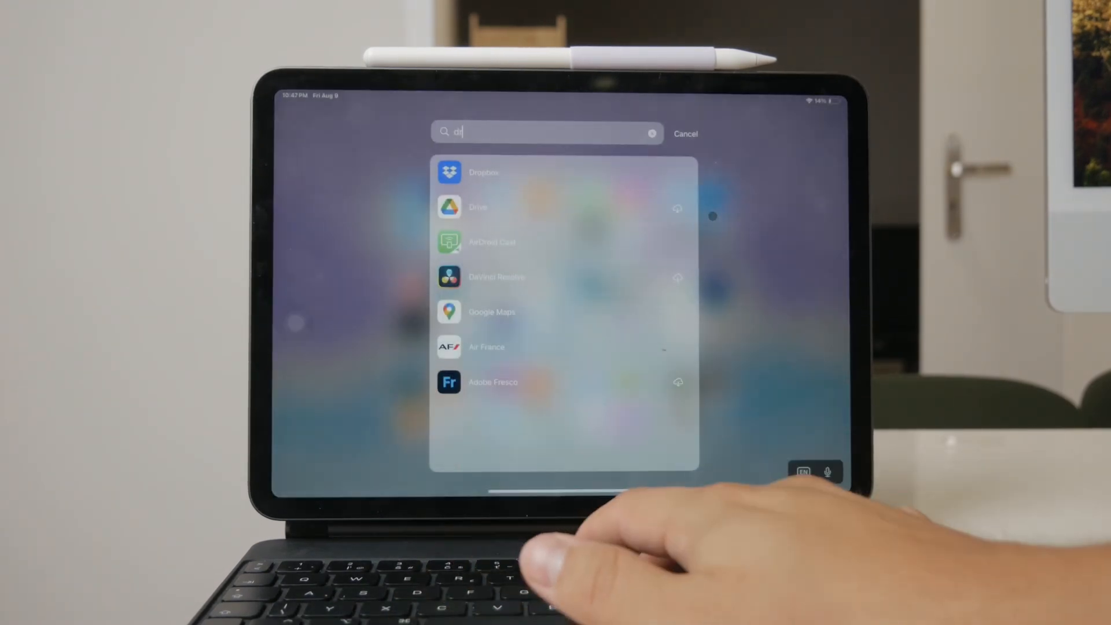
text(r)
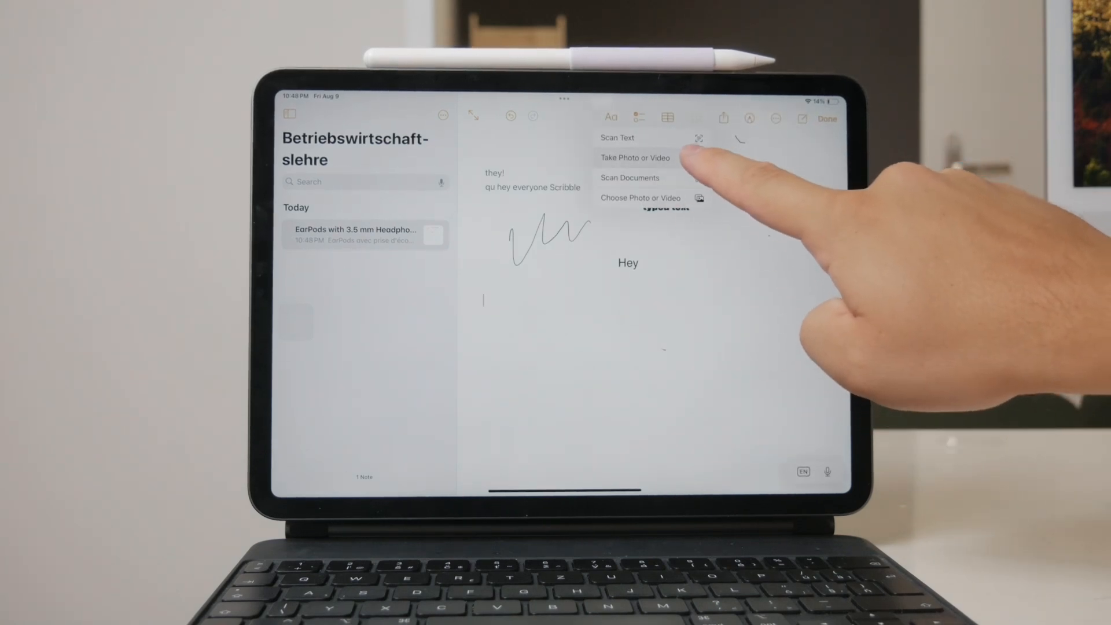
Record a short video with the Notes camera and use it in the note
click(634, 157)
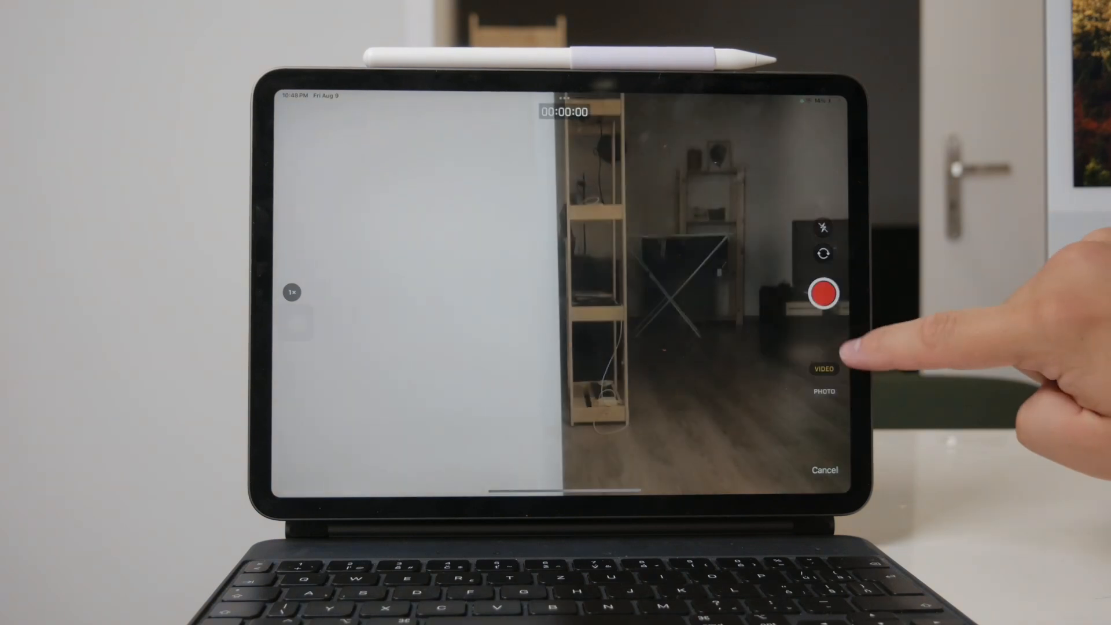
click(821, 294)
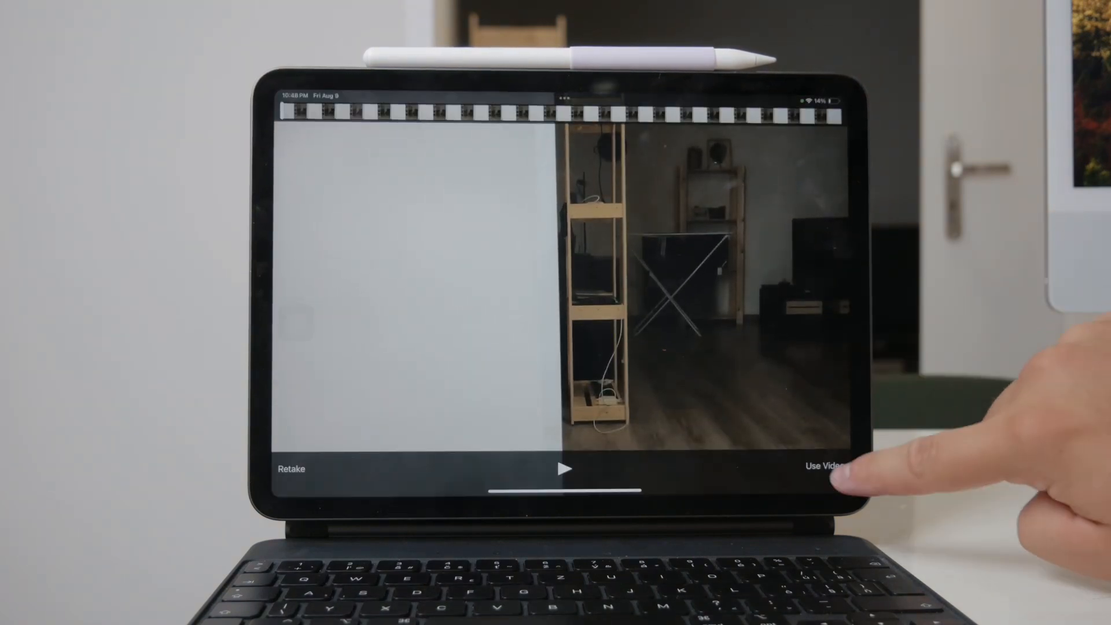
click(828, 470)
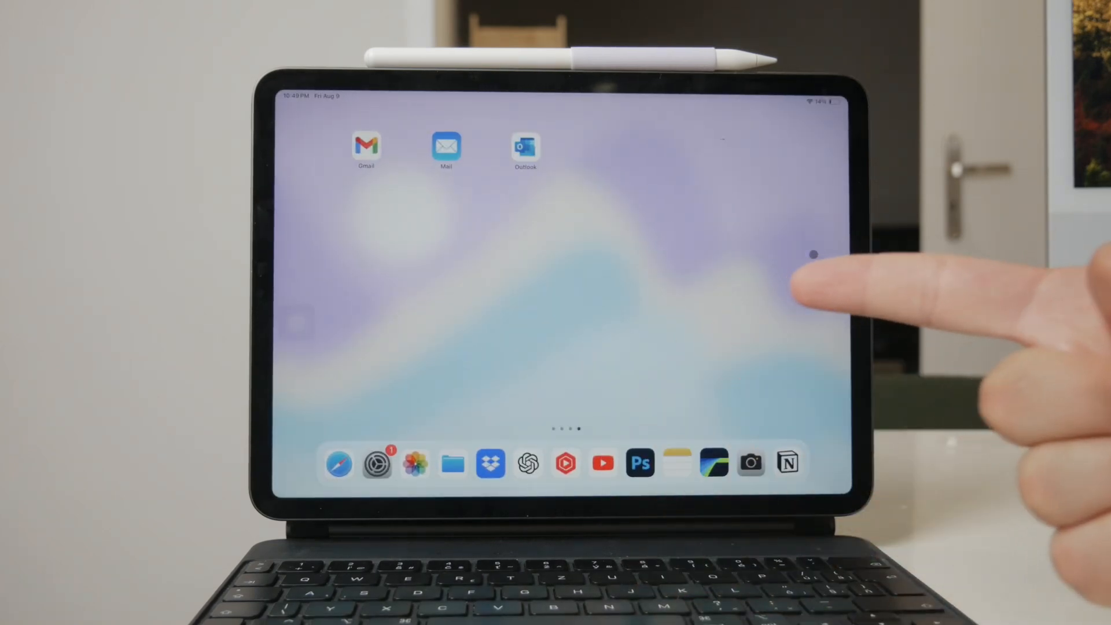
mouse_move(813, 254)
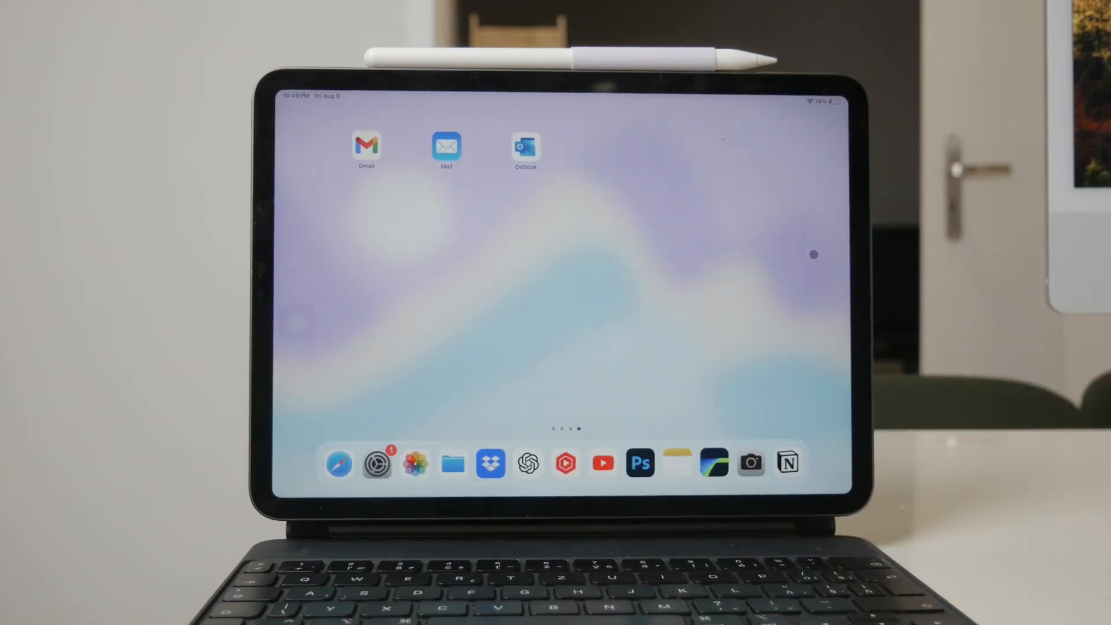